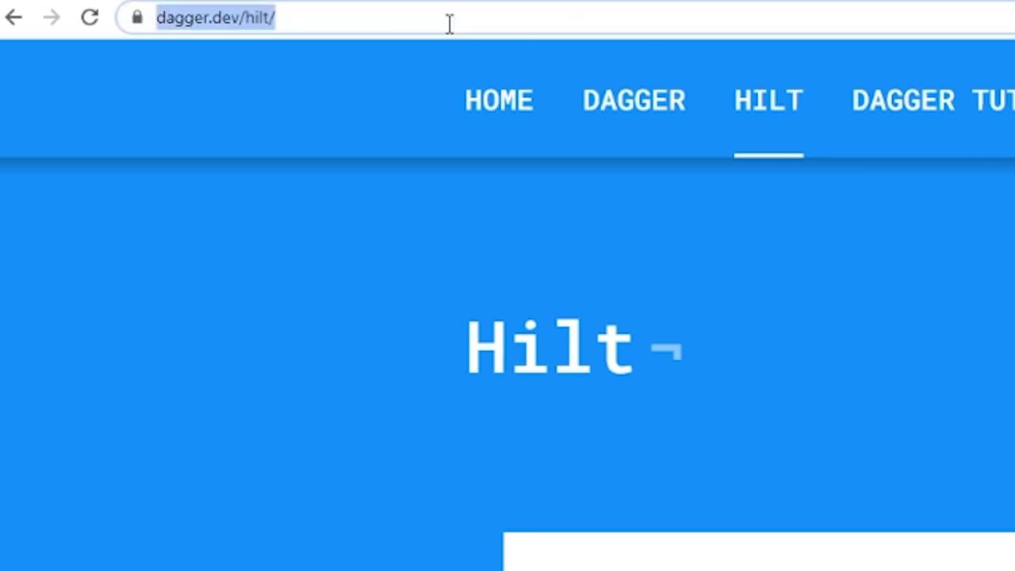
mouse_move(262, 50)
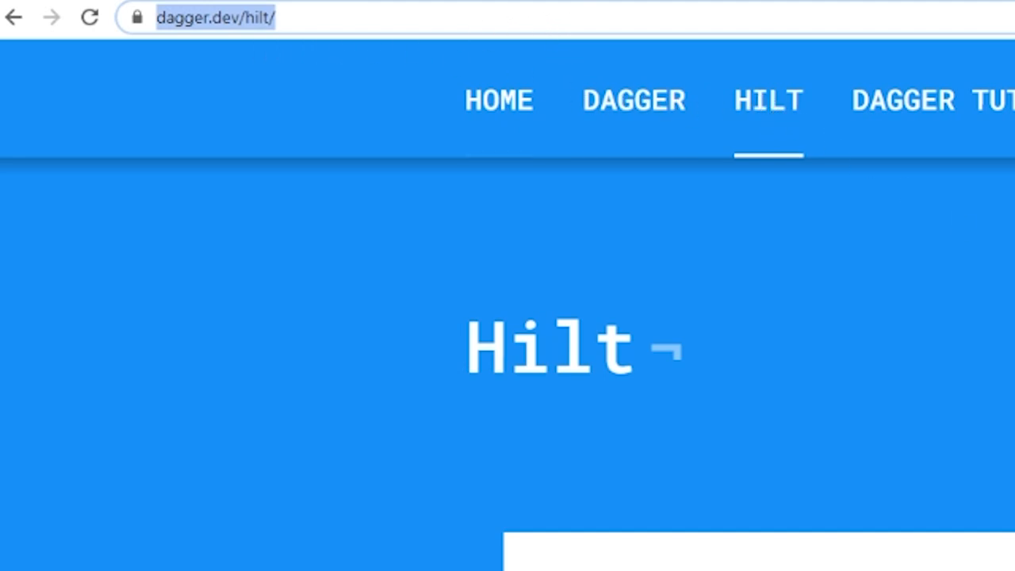
- Return to the Android Developers 'Dependency injection with Hilt' guide
scroll(down, 3)
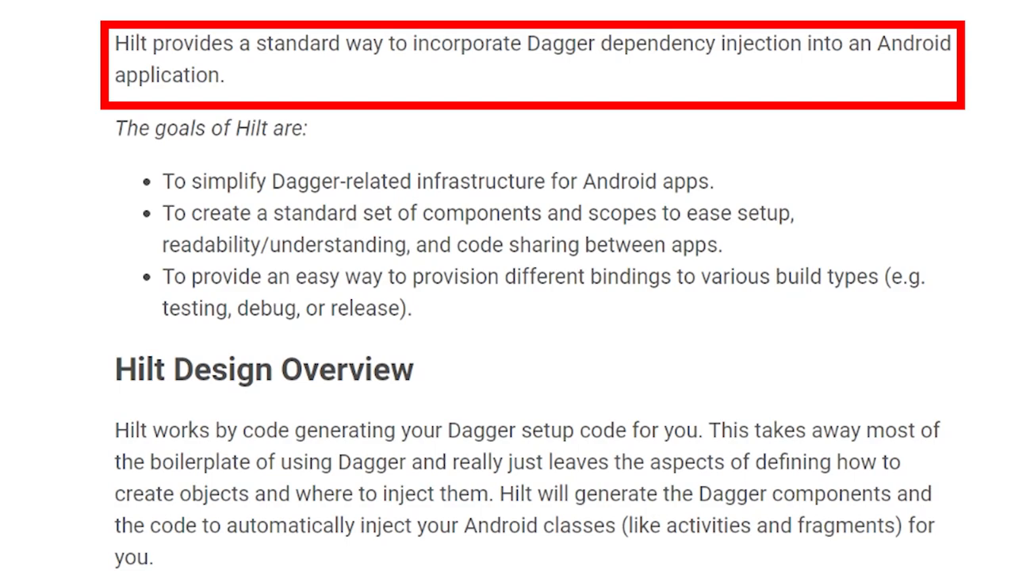
click(428, 181)
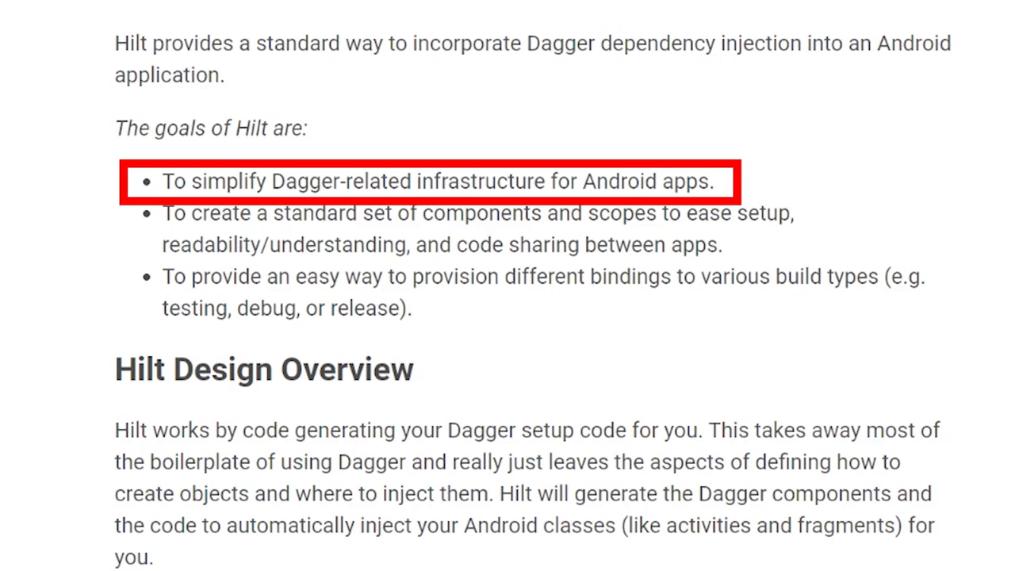
scroll(down, 3)
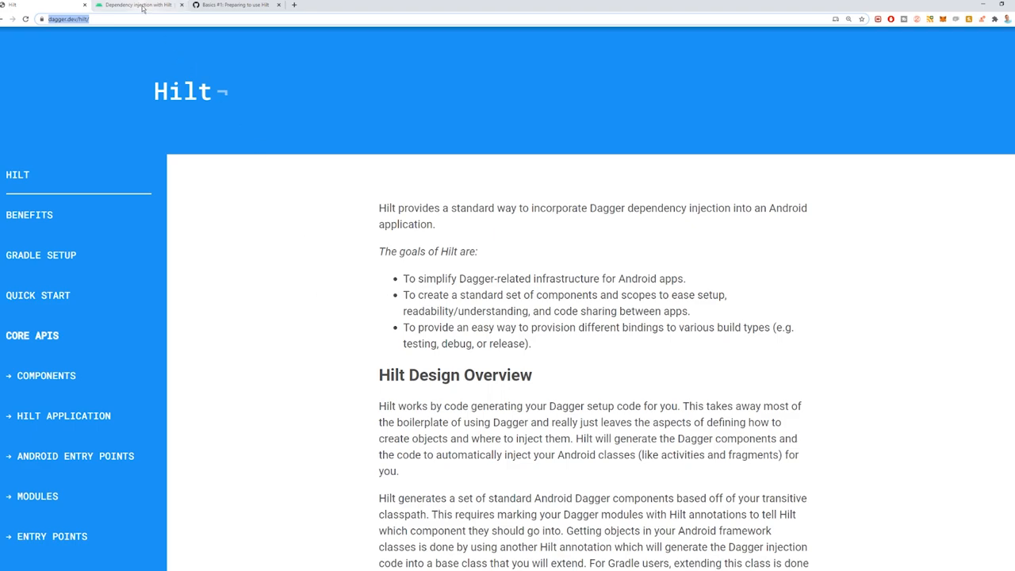
click(134, 5)
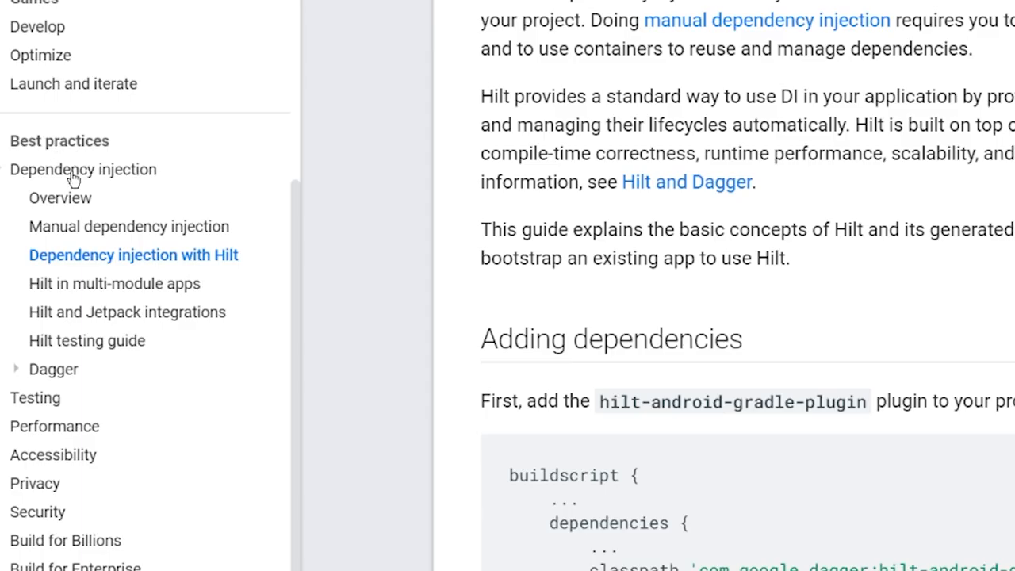
mouse_move(133, 254)
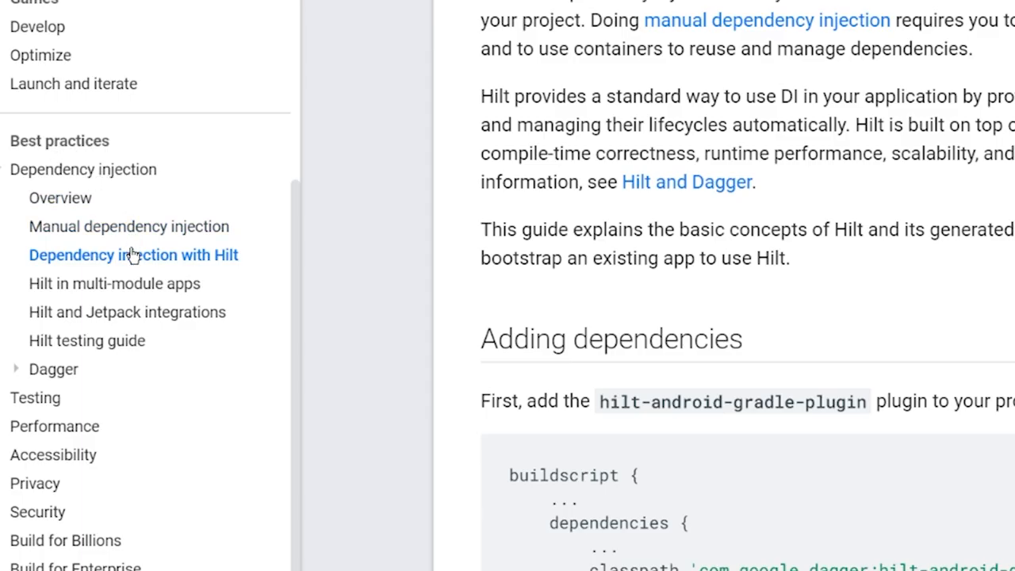
mouse_move(203, 267)
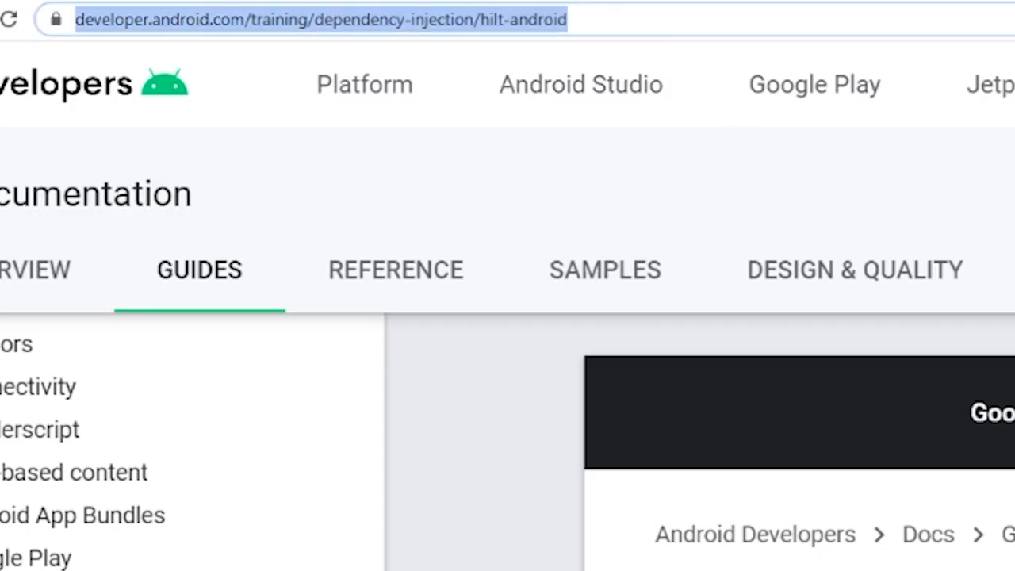
- Select the Hilt Gradle plugin classpath line in the Adding dependencies section
scroll(down, 3)
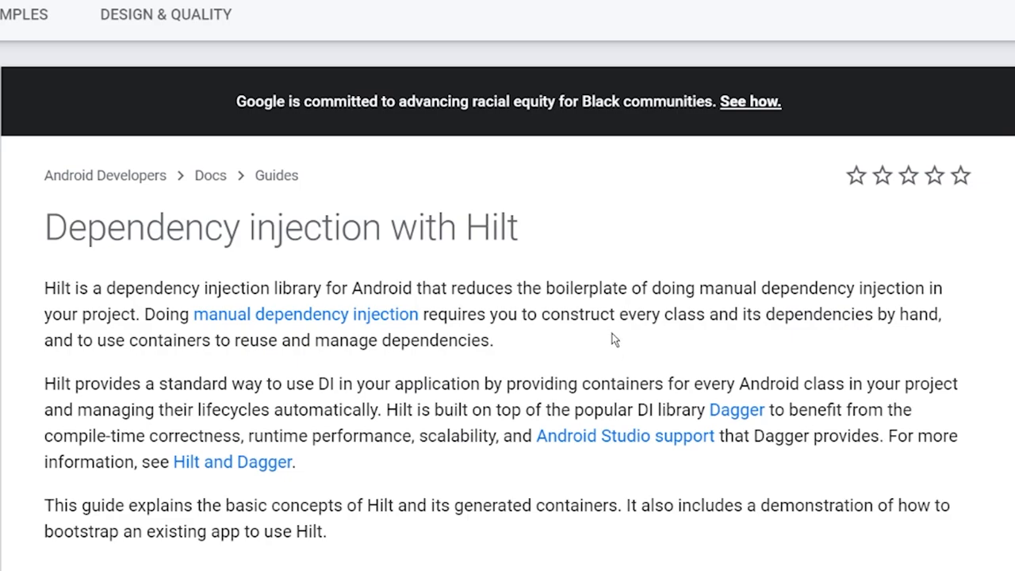
scroll(down, 3)
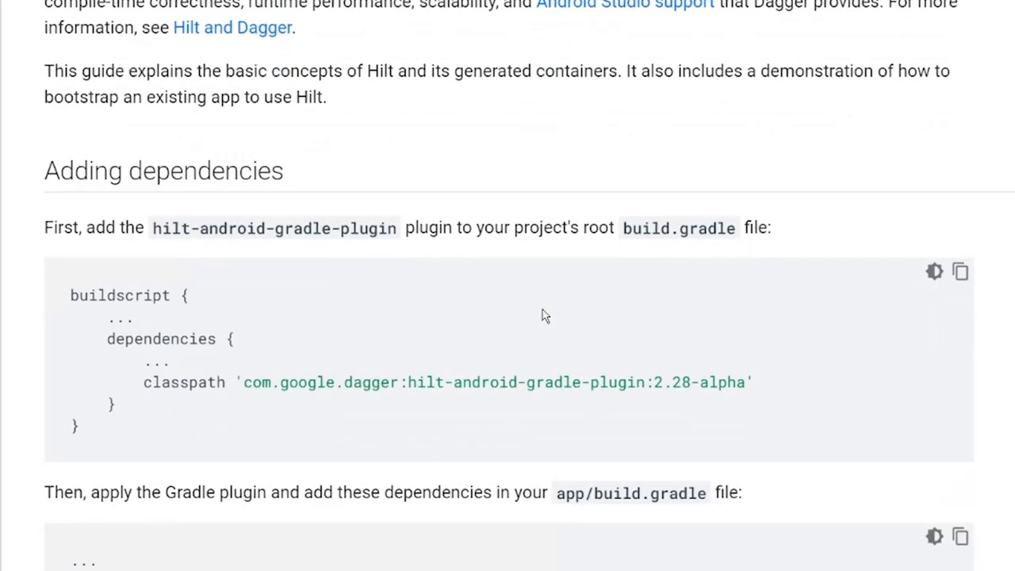
scroll(down, 3)
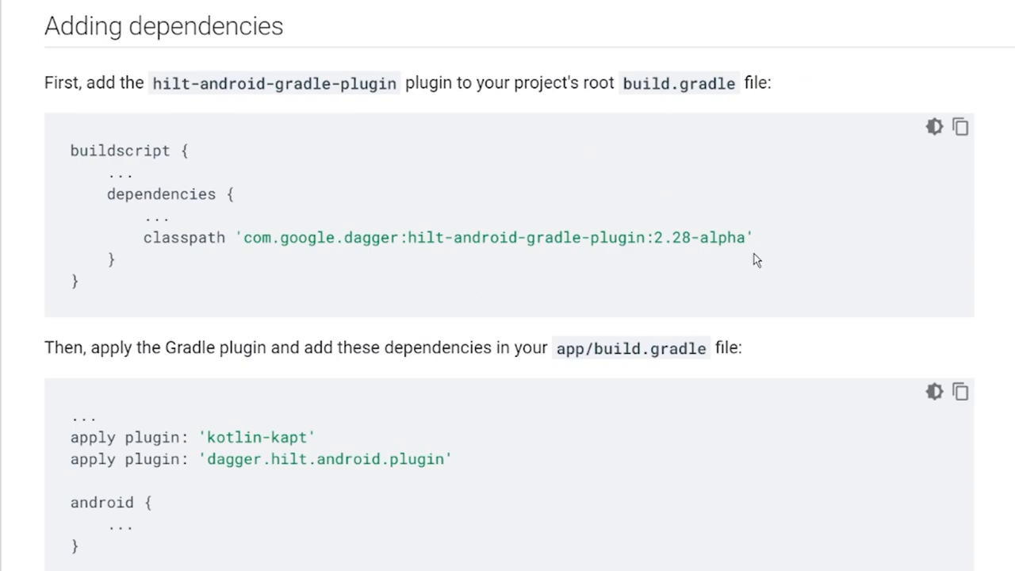
triple_click(444, 238)
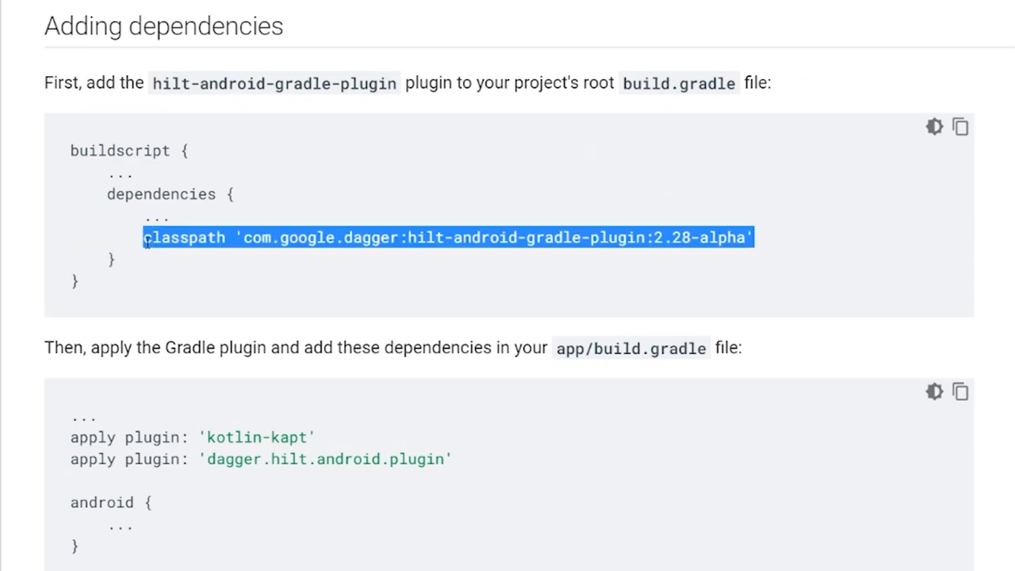
mouse_move(688, 110)
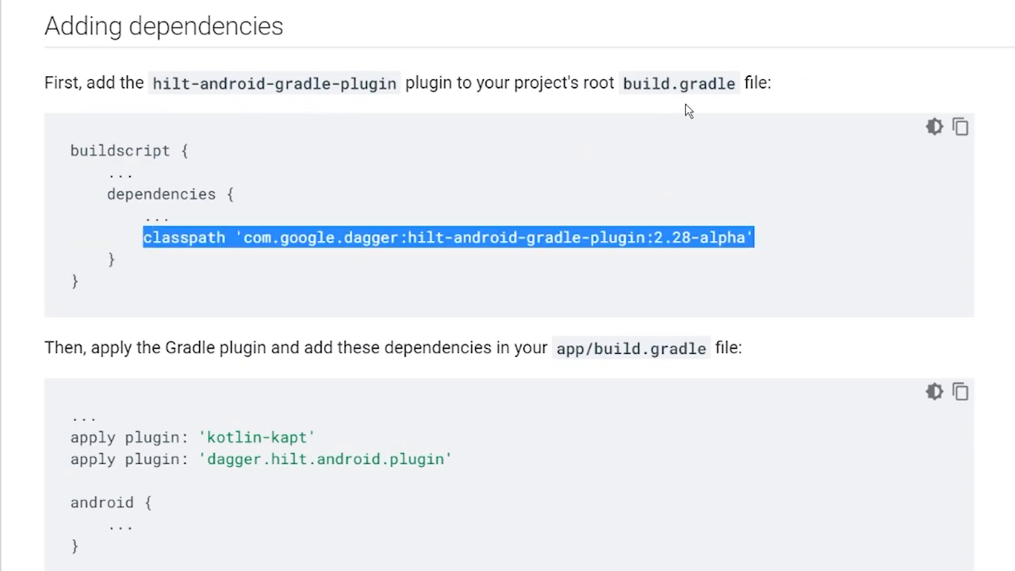
mouse_move(176, 100)
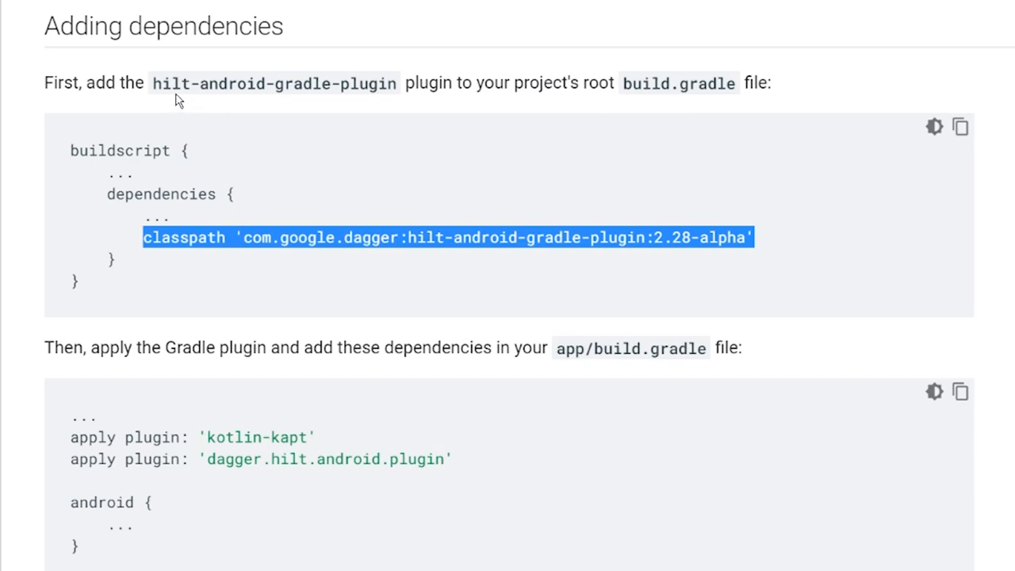
mouse_move(408, 194)
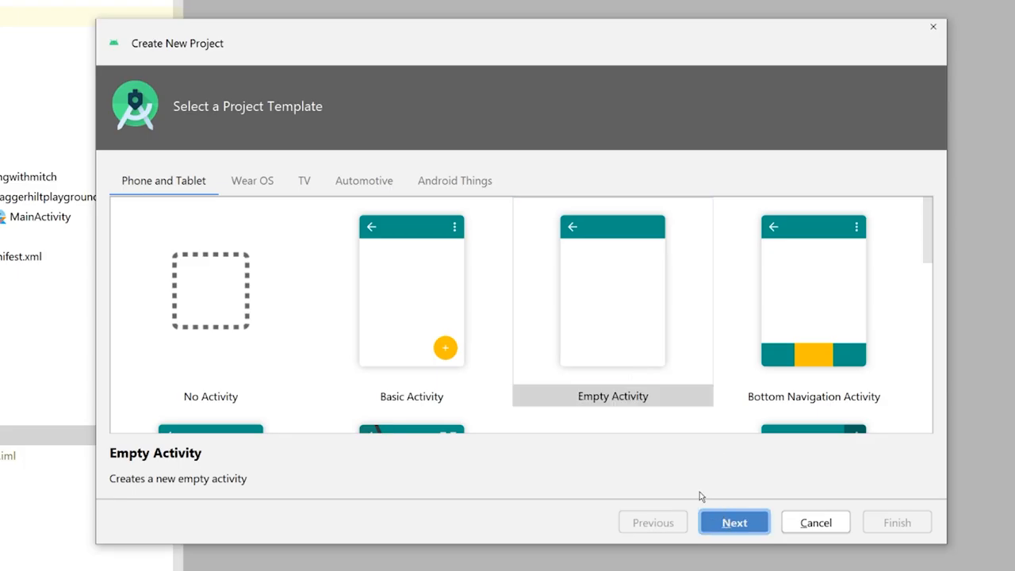
- Add classpath 'com.google.dagger:hilt-android-gradle-plugin:2.28-alpha' to the root build.gradle dependencies
click(732, 521)
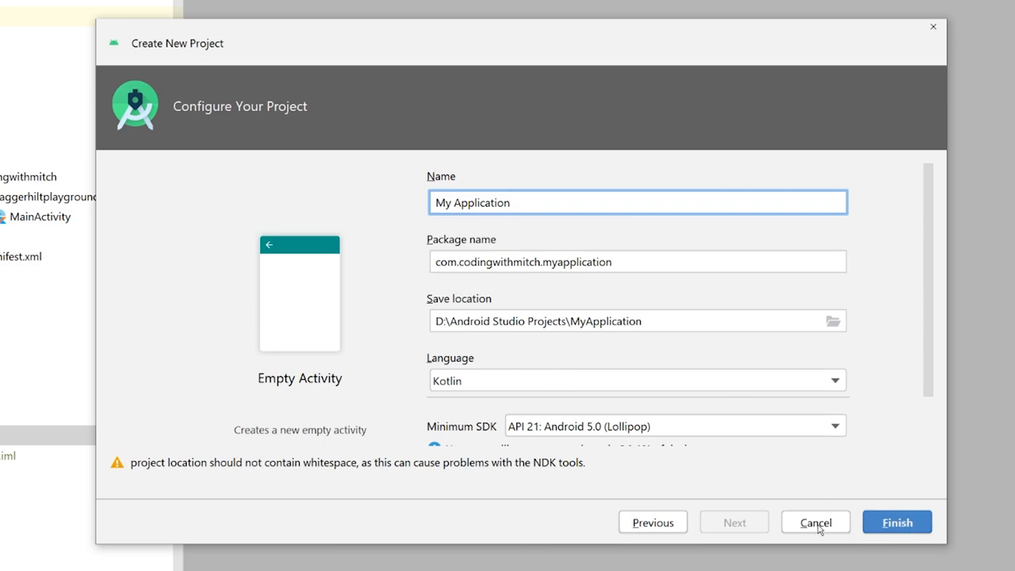
click(815, 521)
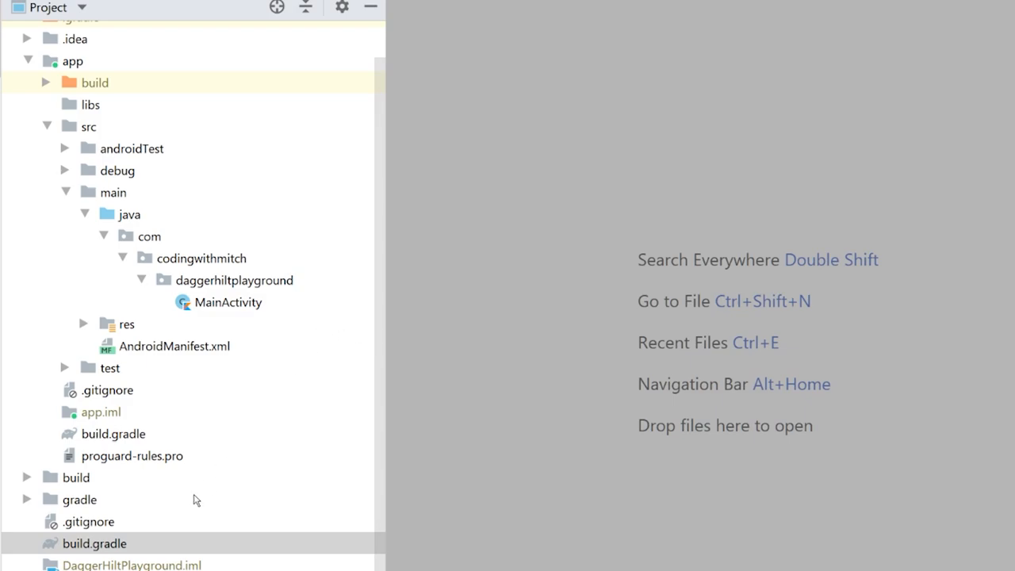
double_click(95, 542)
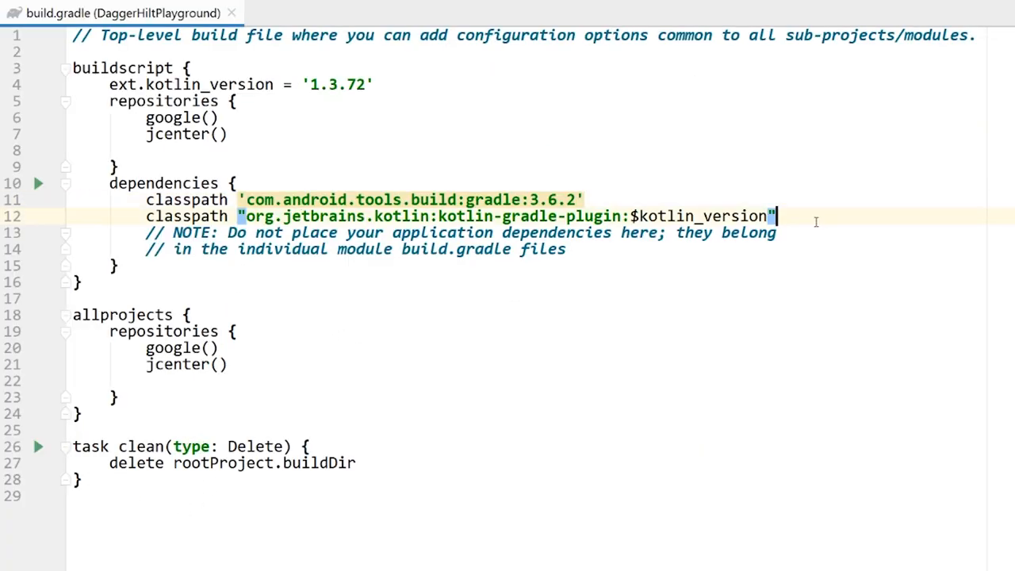
text(classpath 'com.google.dagger:hilt-android-gradle-plugin:2.28-alpha')
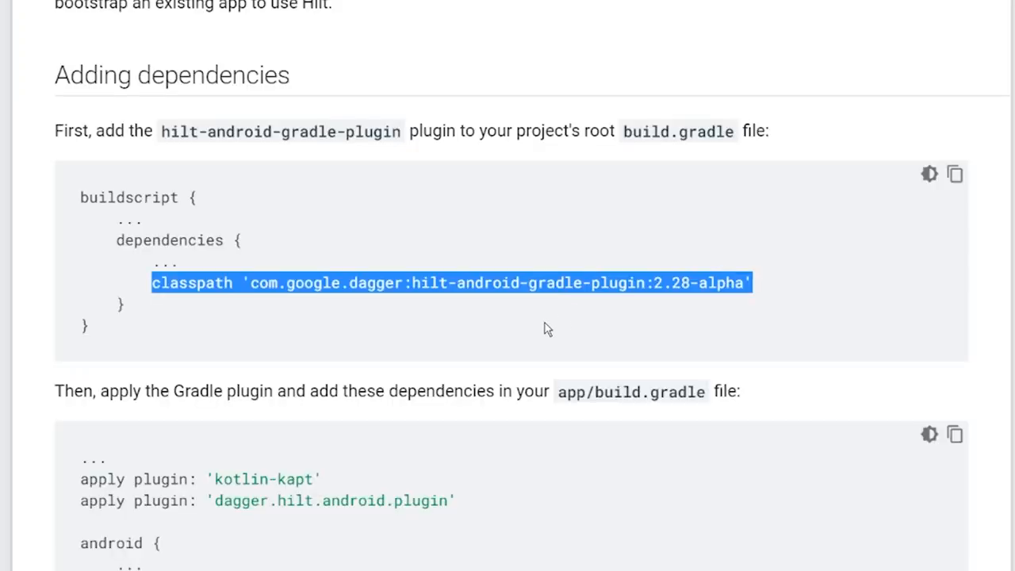
- Select the hilt-android implementation and hilt-android-compiler kapt lines for app/build.gradle
scroll(down, 3)
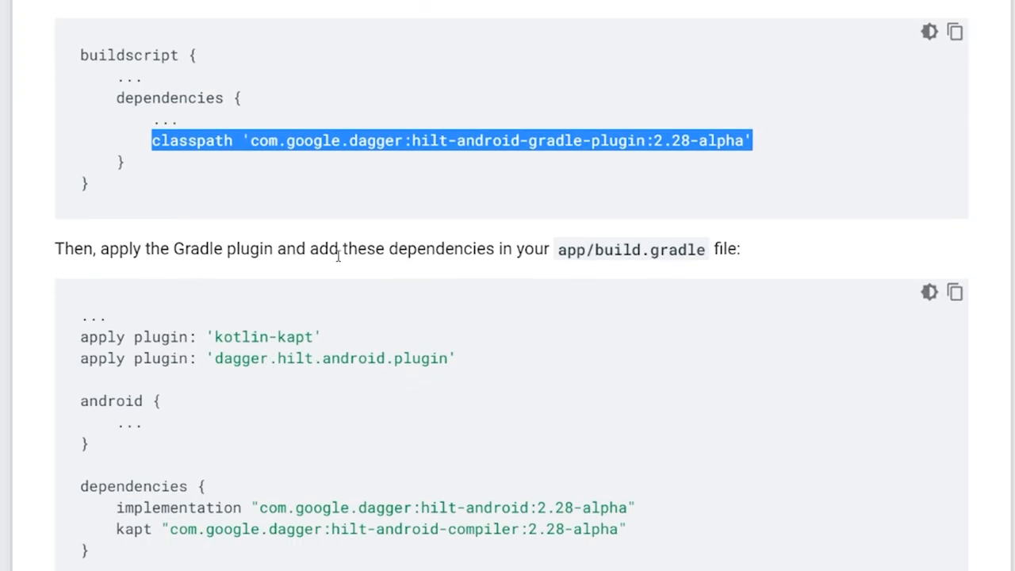
mouse_move(642, 267)
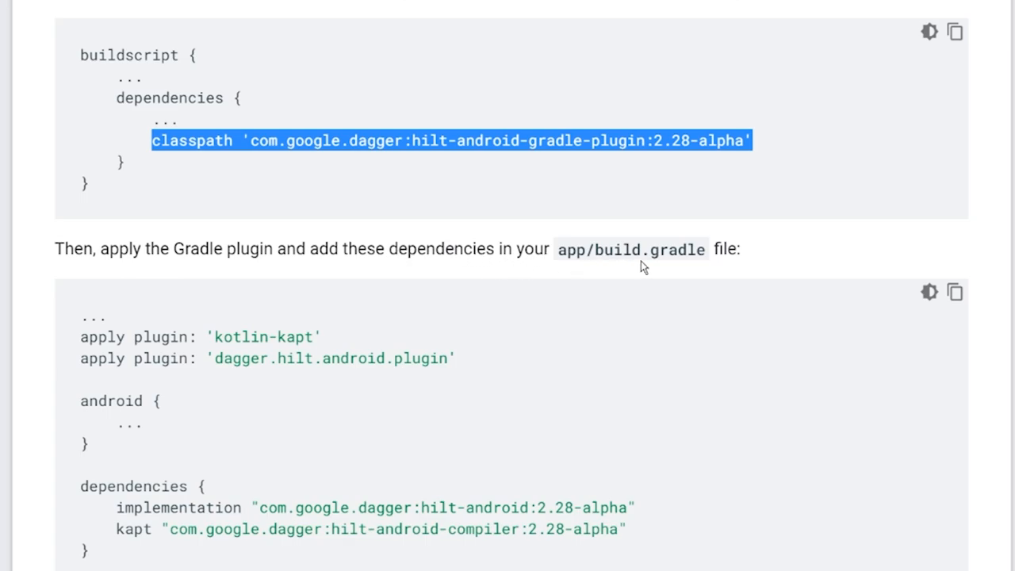
scroll(down, 3)
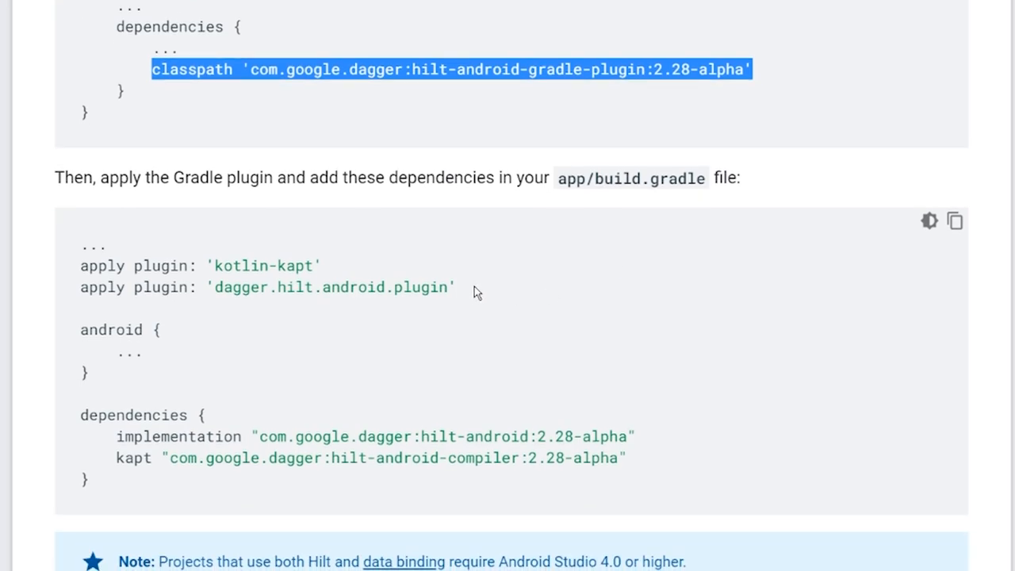
drag(79, 265, 453, 287)
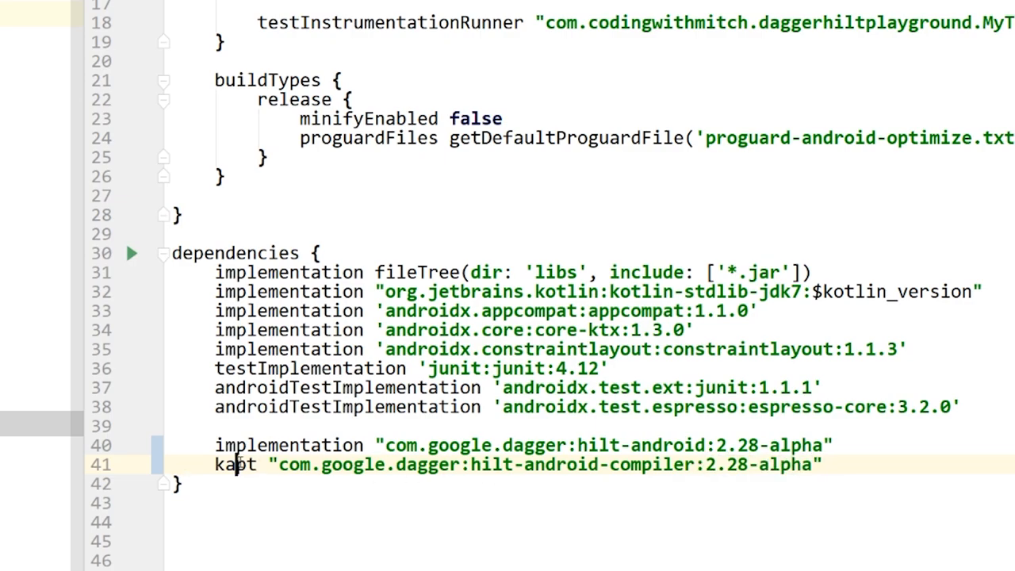
- Reopen the root build.gradle to review its repositories and Hilt classpath dependency
double_click(235, 463)
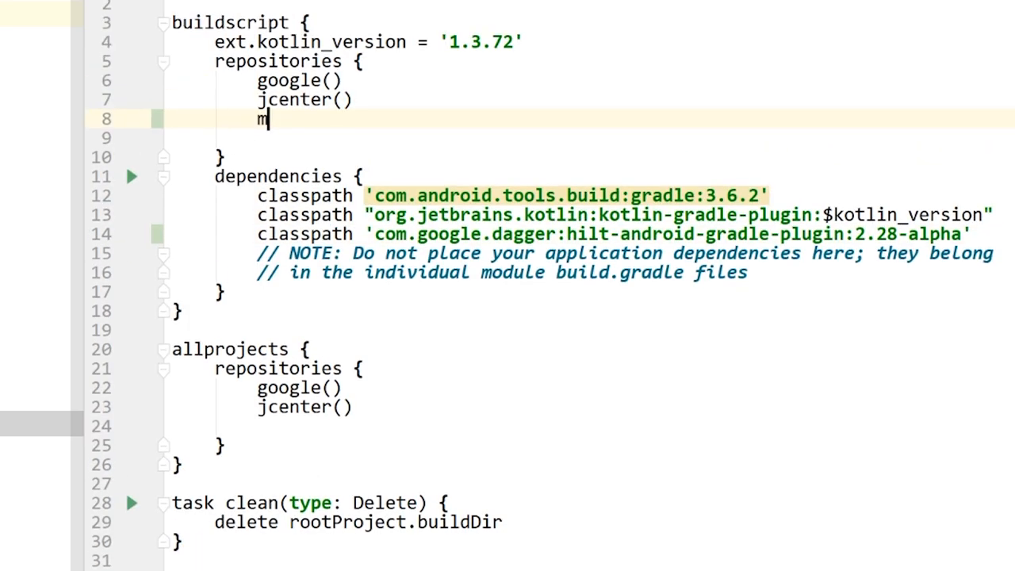
text(av)
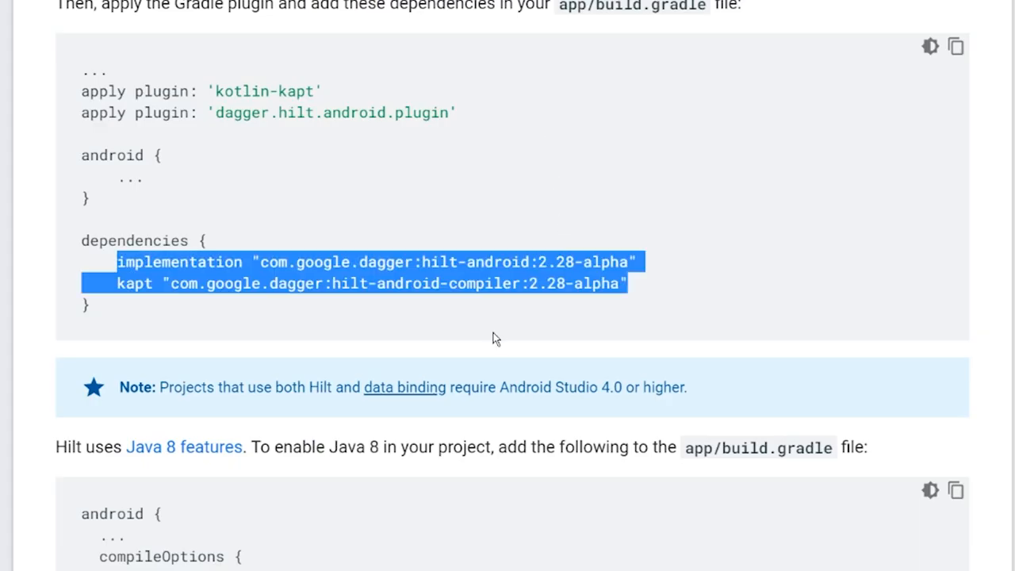
- Set compileOptions and kotlinOptions to Java 1.8 in app build.gradle and sync the project
scroll(down, 3)
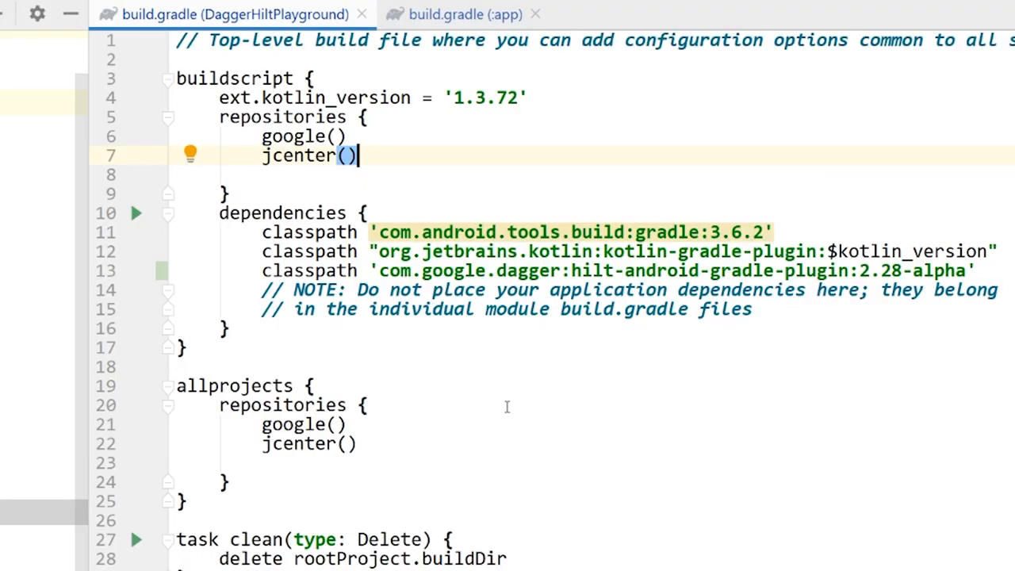
click(463, 14)
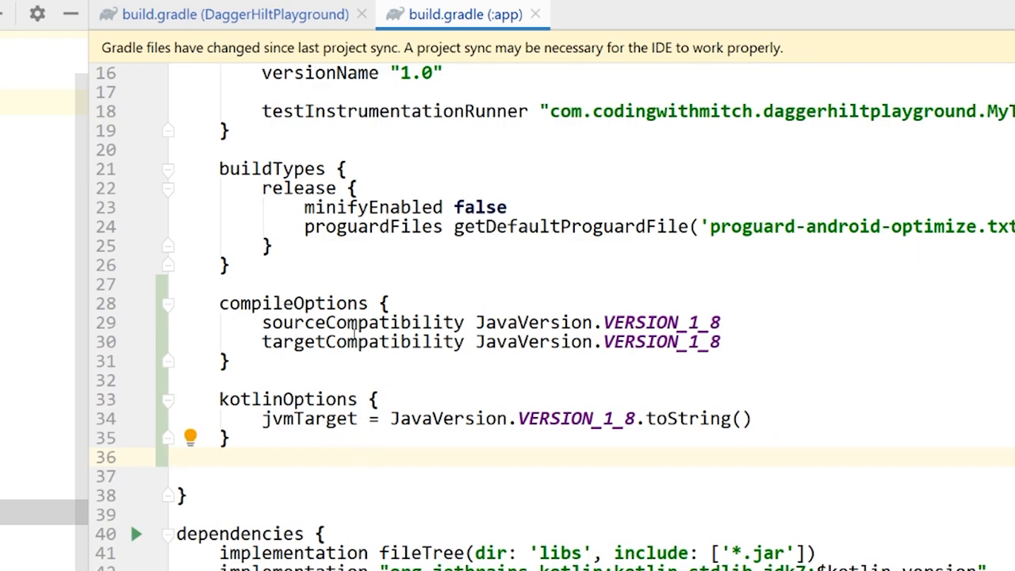
click(226, 438)
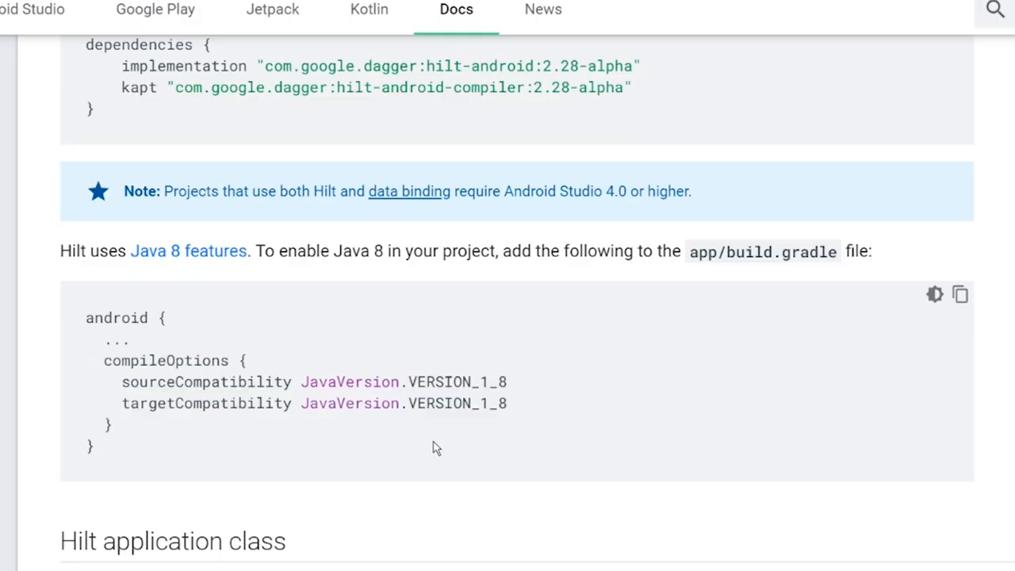
- Select the def retrofit line and two Retrofit 2.6.0 implementation lines in the app_build.gradle gist
scroll(down, 3)
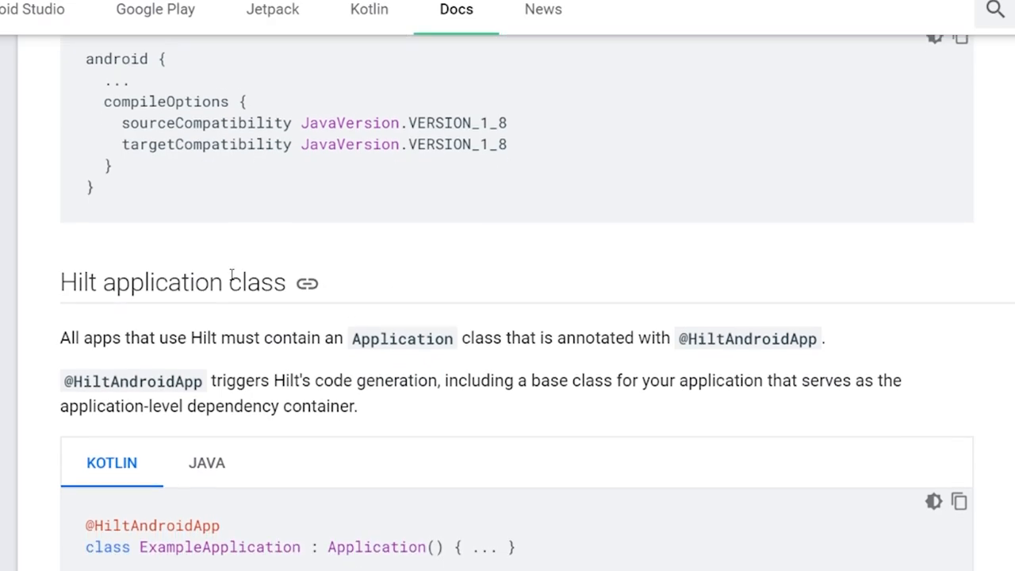
scroll(down, 3)
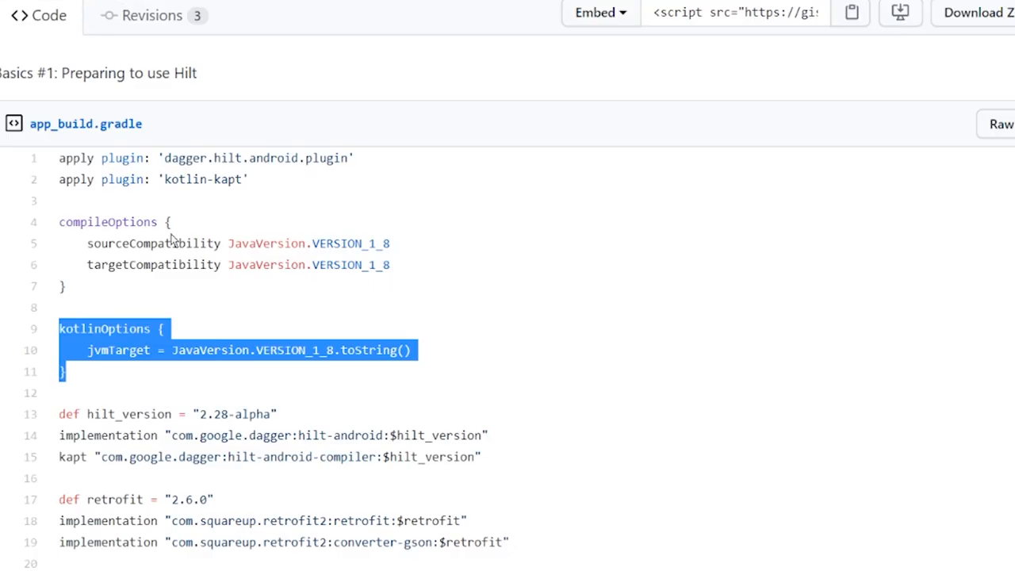
click(399, 558)
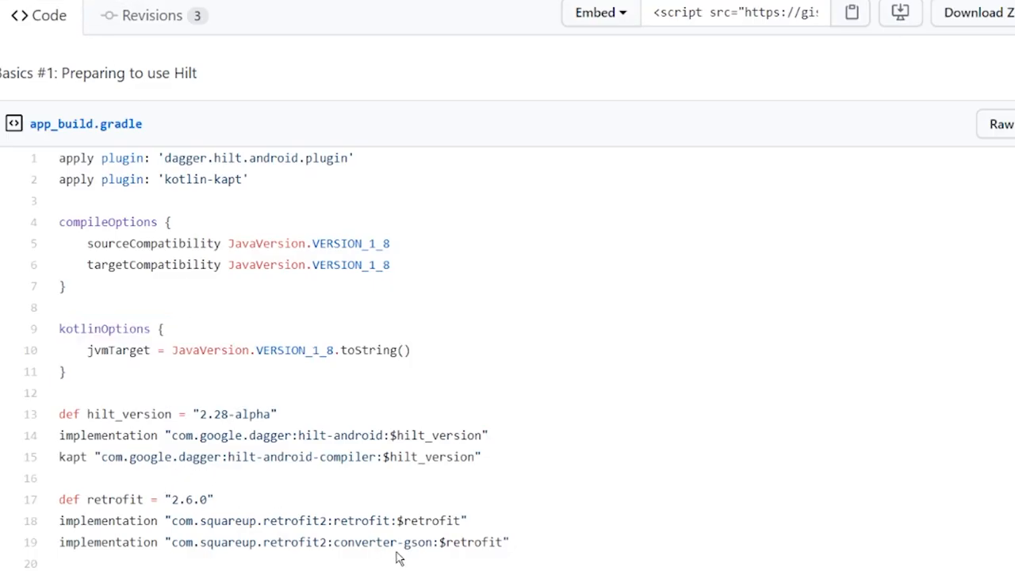
drag(58, 498, 508, 542)
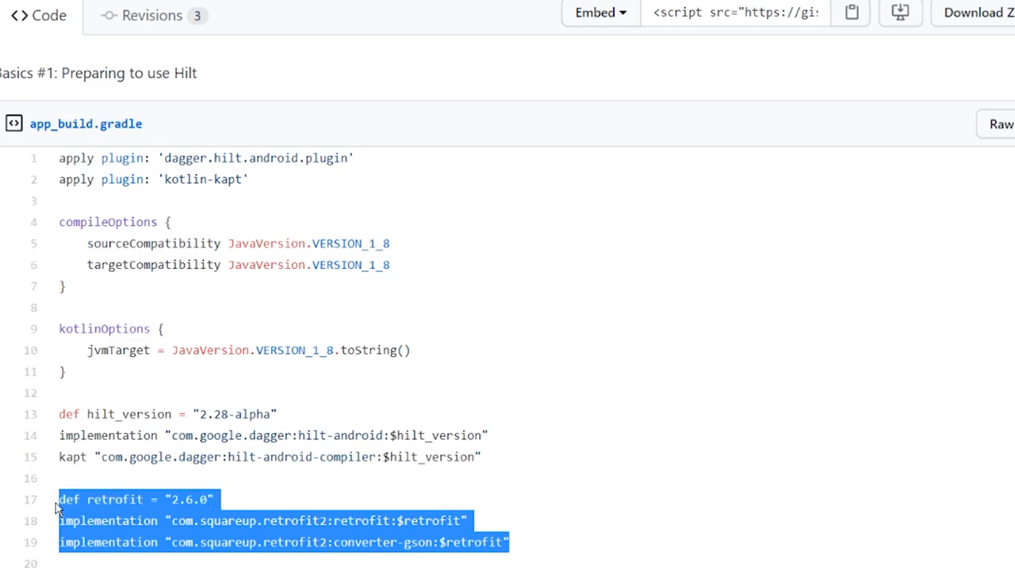
mouse_move(358, 558)
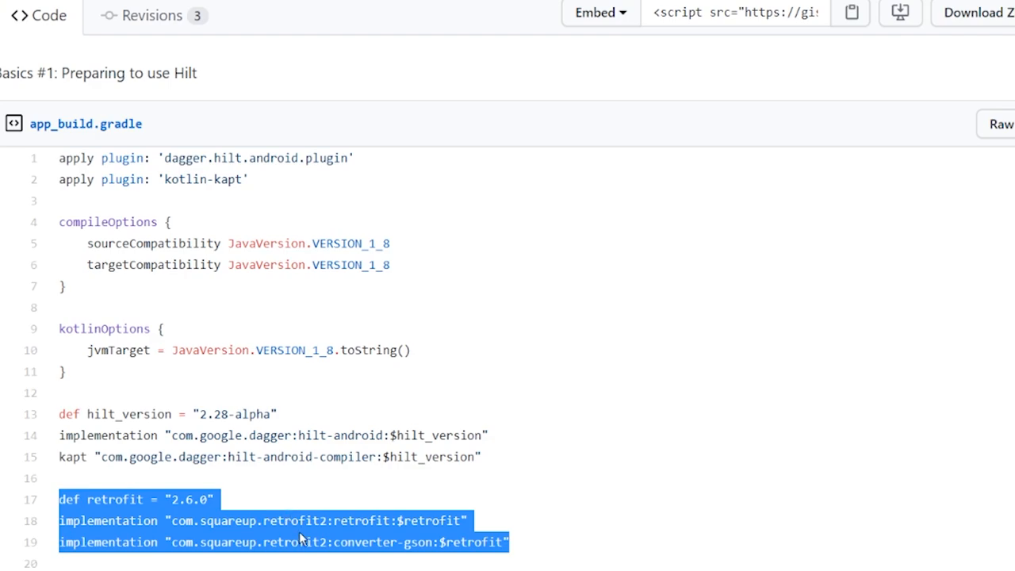
mouse_move(304, 527)
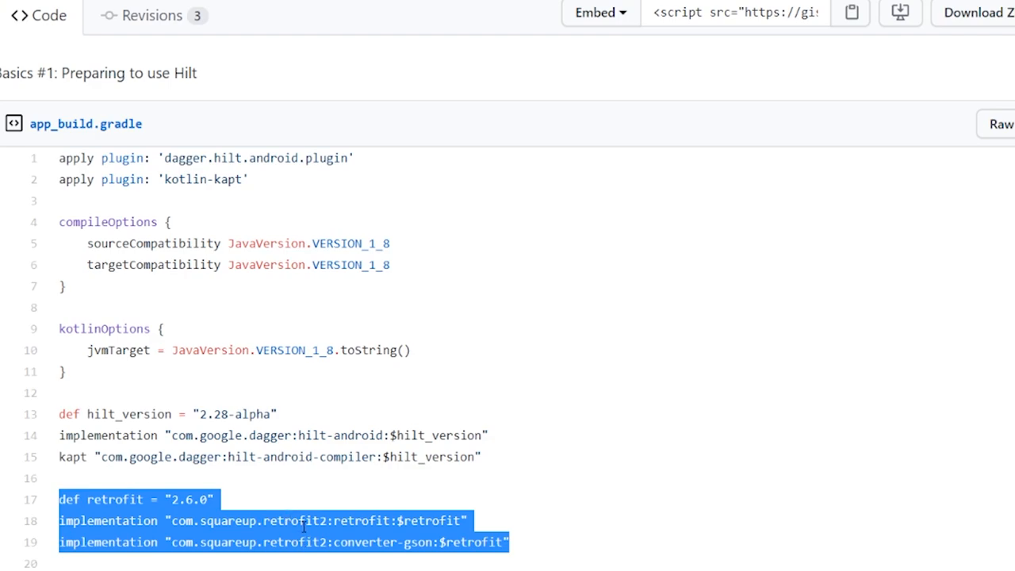
mouse_move(355, 564)
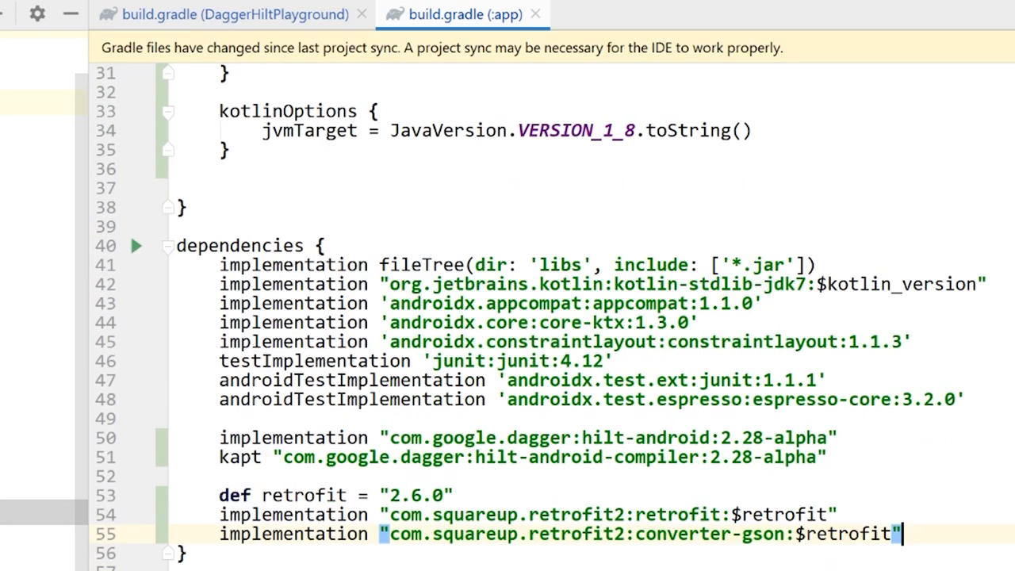
- Add Retrofit dependencies, a hilt_version variable and kapt { correctErrorTypes true } to app build.gradle
scroll(down, 3)
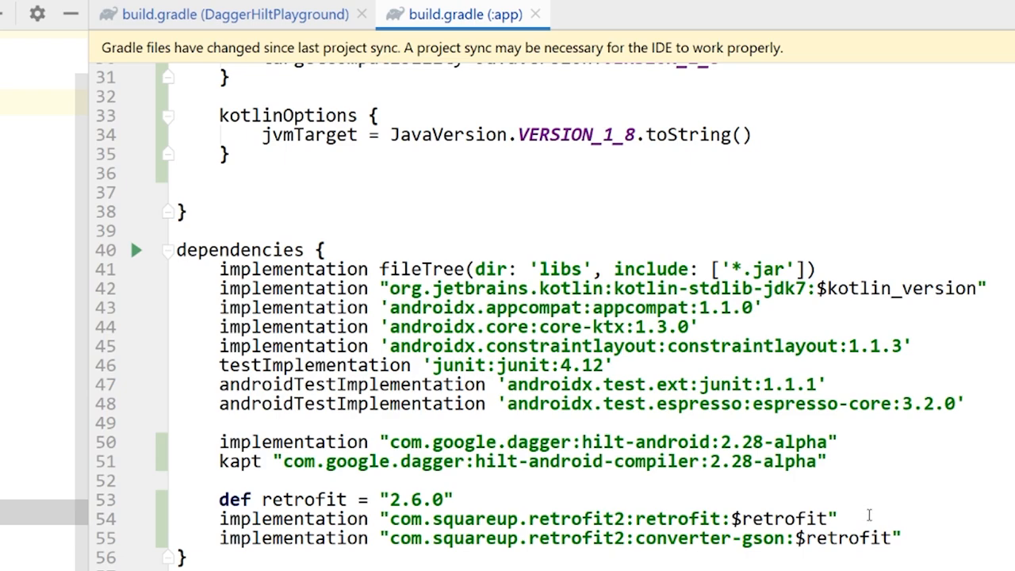
mouse_move(650, 498)
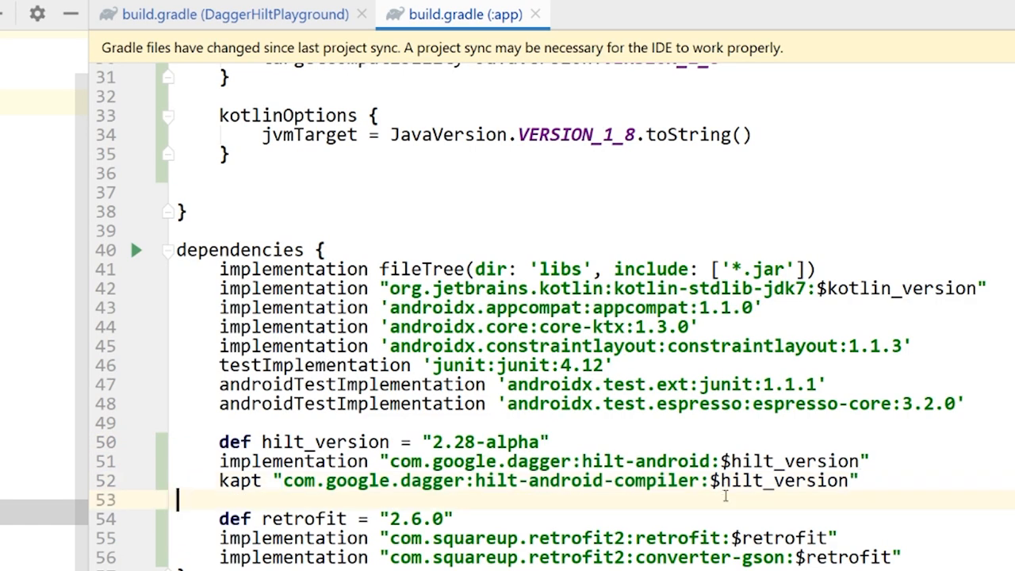
double_click(484, 441)
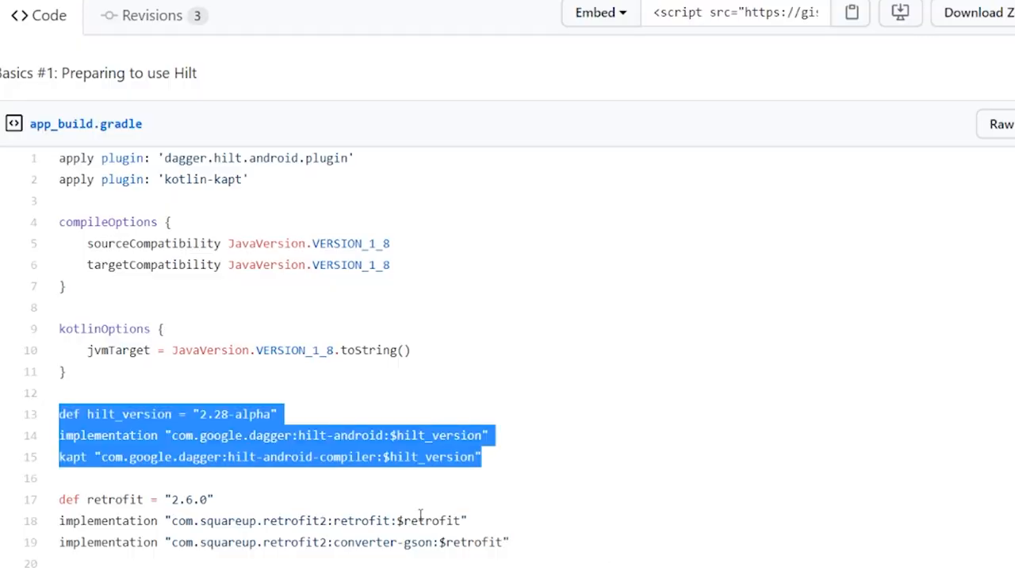
scroll(down, 3)
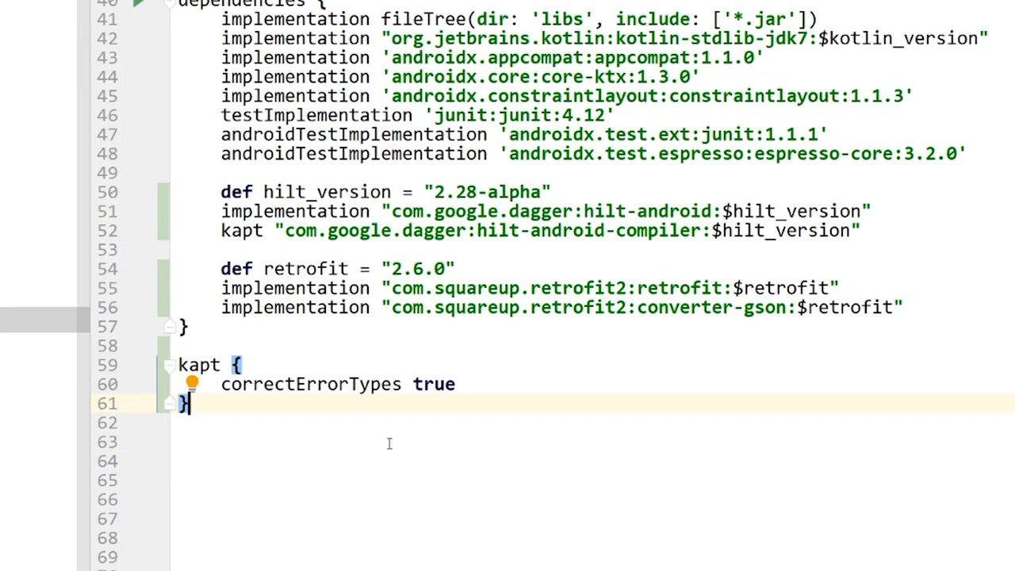
mouse_move(399, 425)
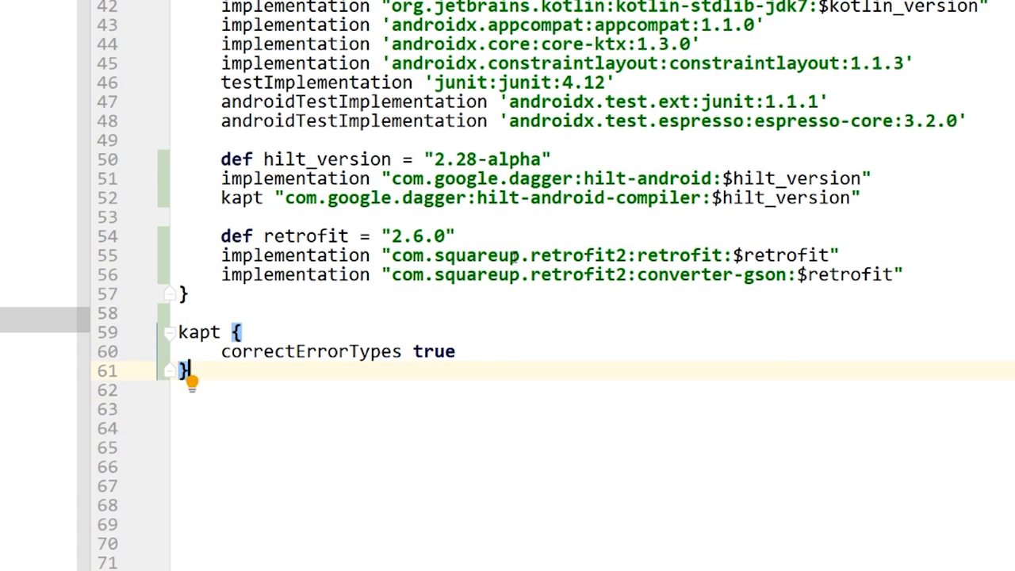
mouse_move(577, 303)
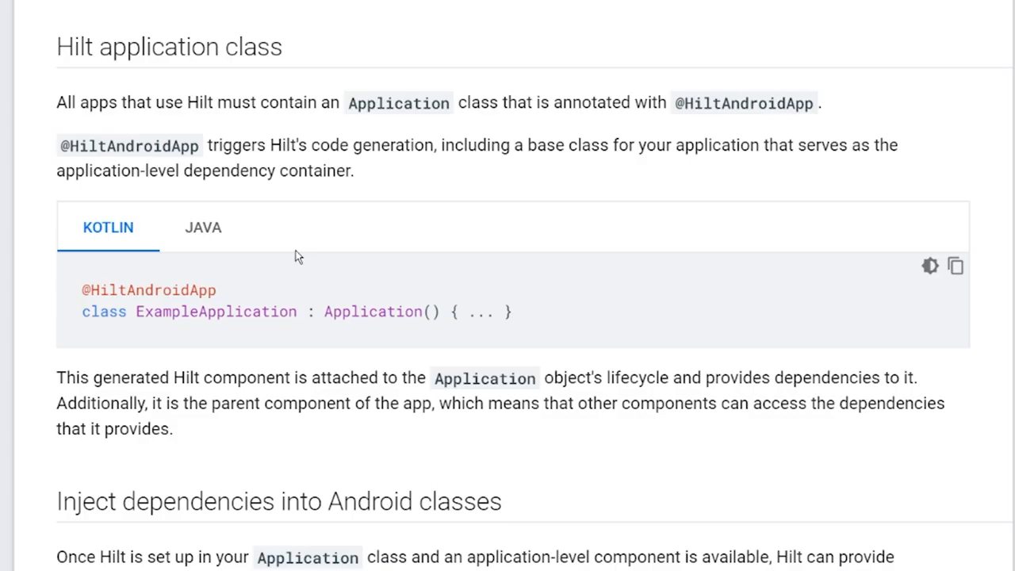
mouse_move(67, 121)
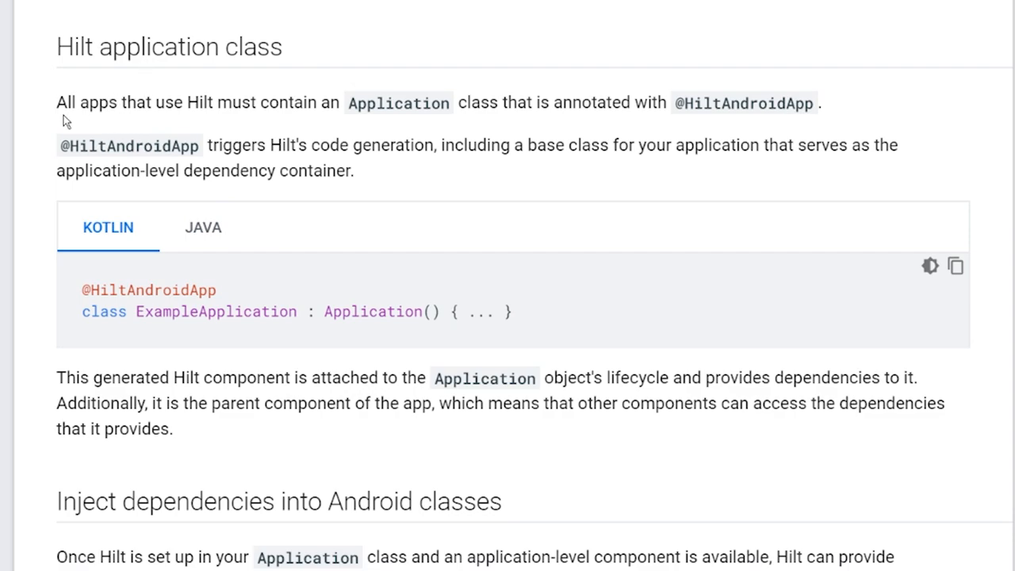
drag(66, 101, 336, 101)
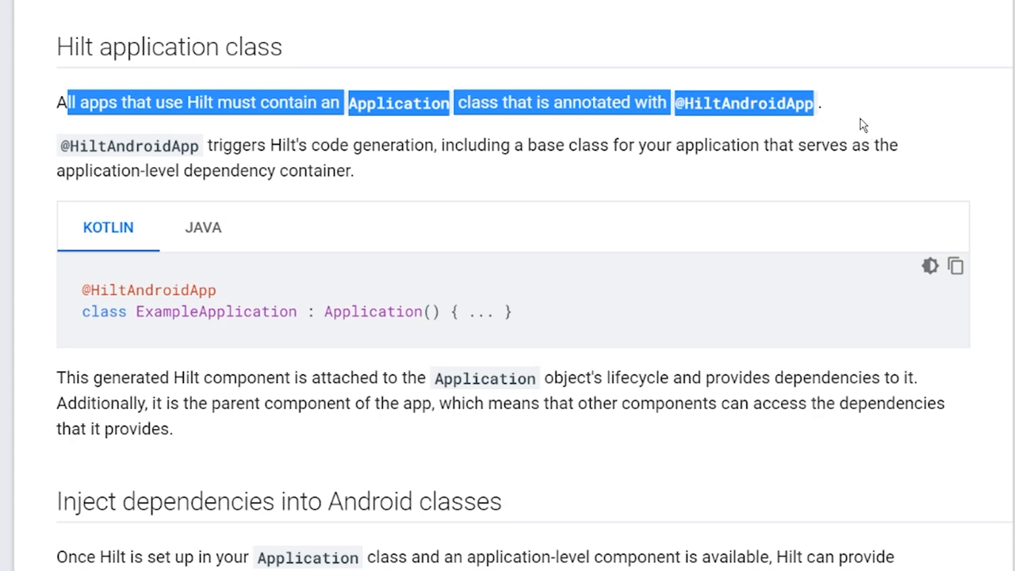
mouse_move(729, 165)
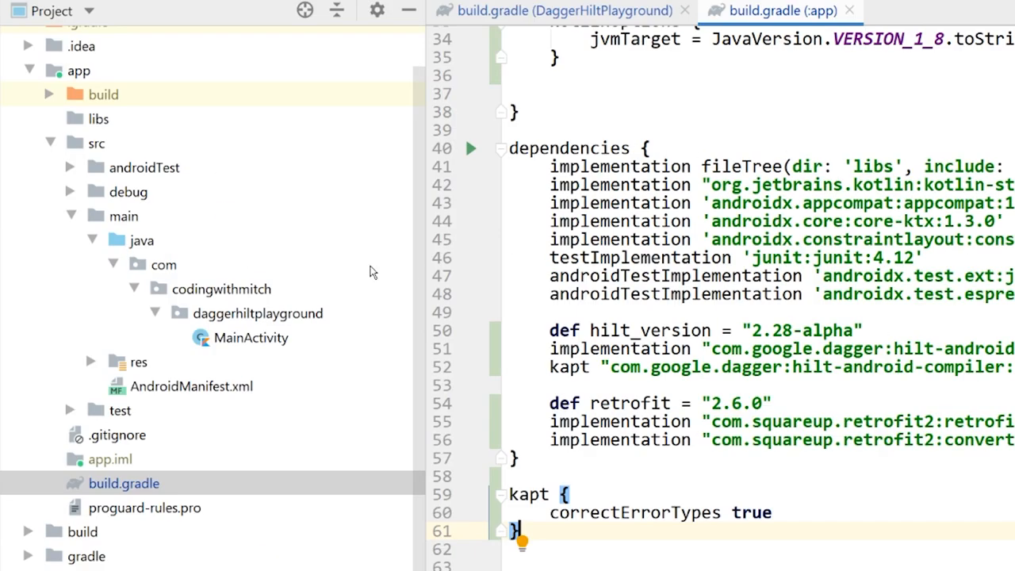
- Create a new Kotlin class named MyApplication in the app package
right_click(257, 314)
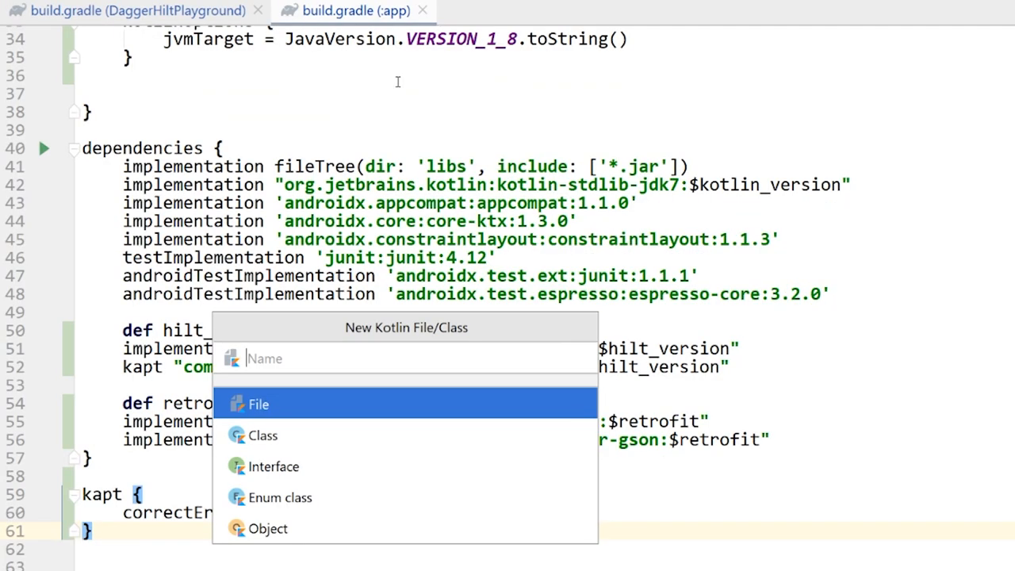
text(My)
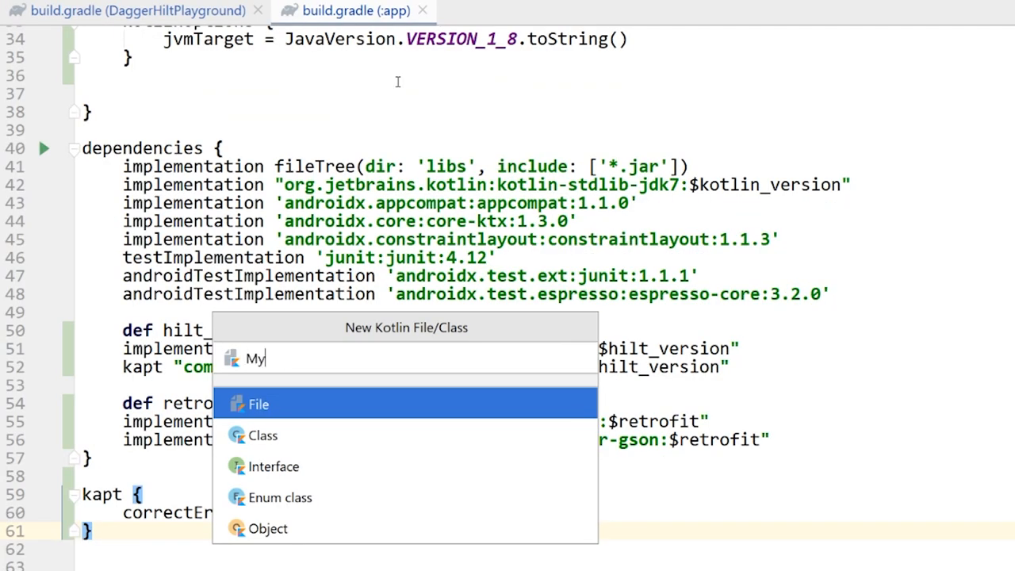
text(Application)
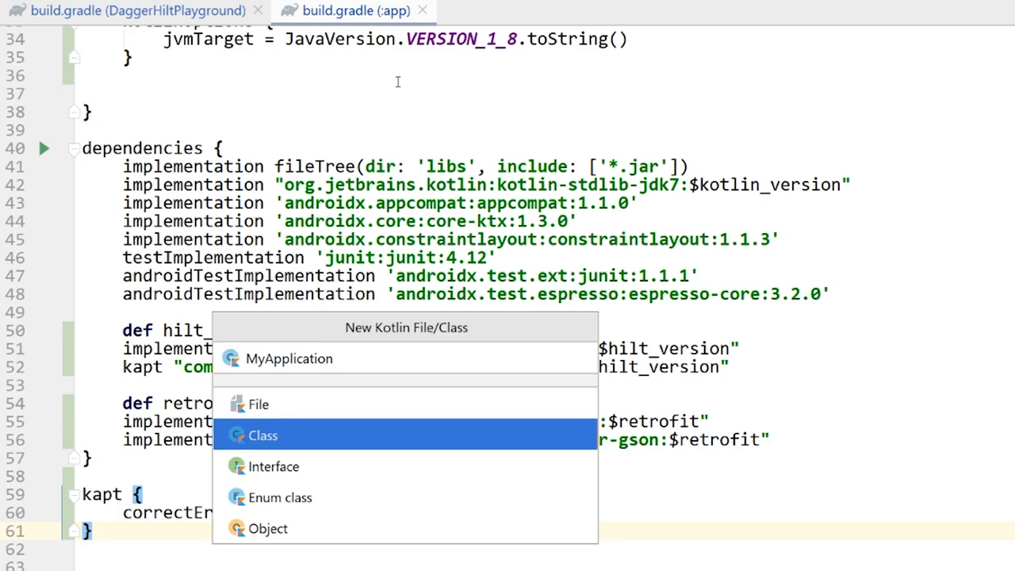
click(263, 435)
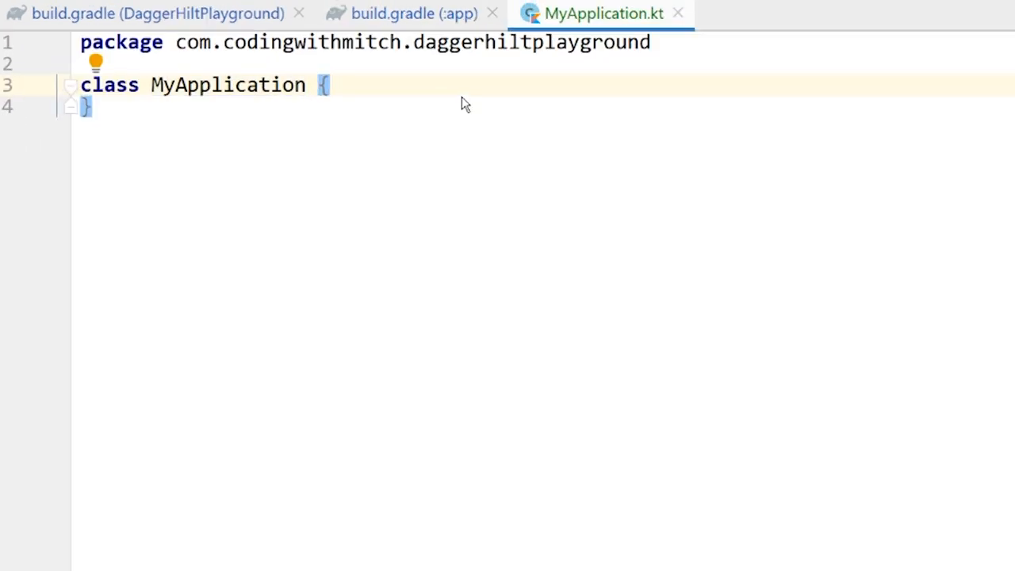
text(: Application()
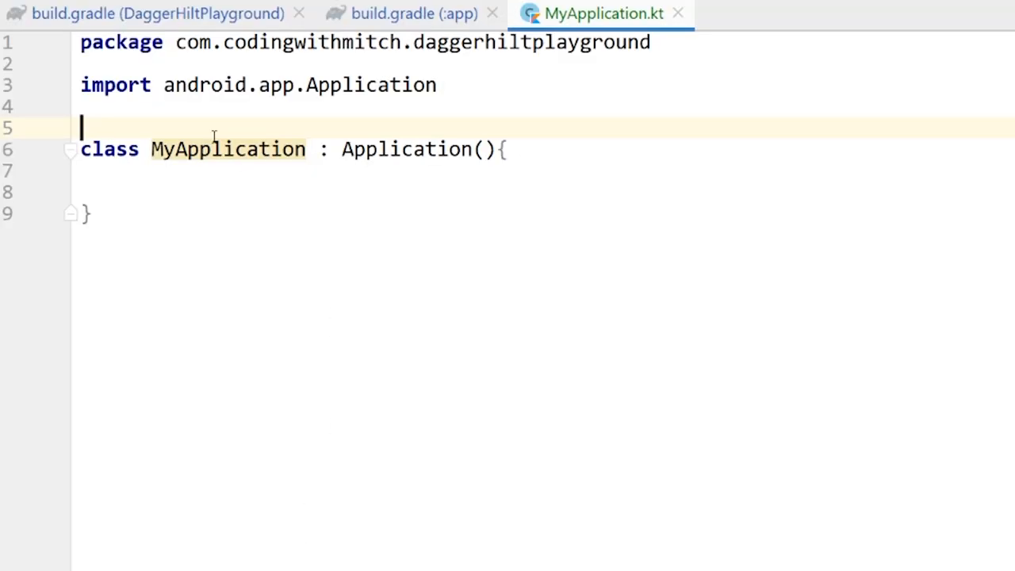
text(@Android)
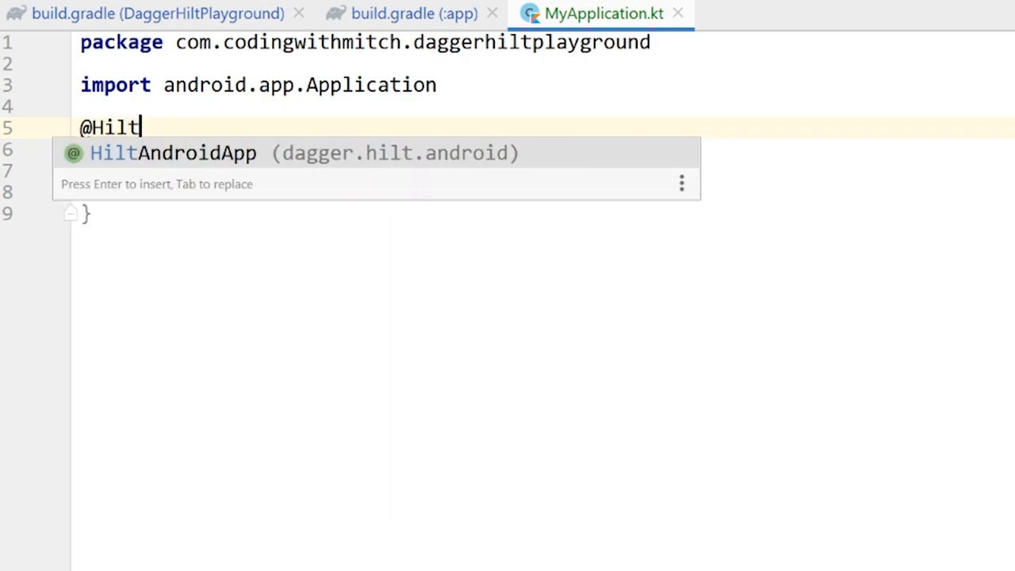
key(enter)
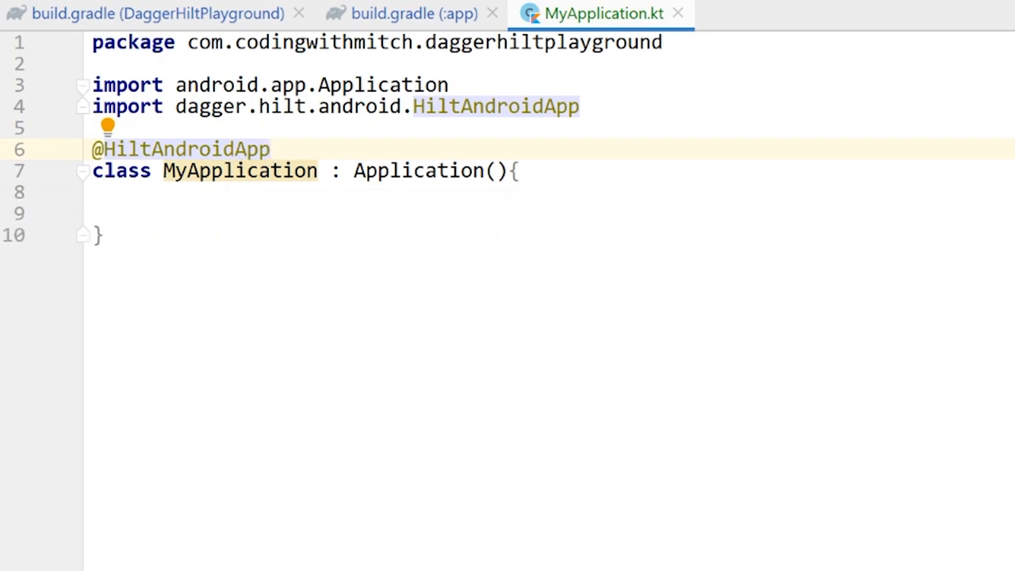
click(805, 10)
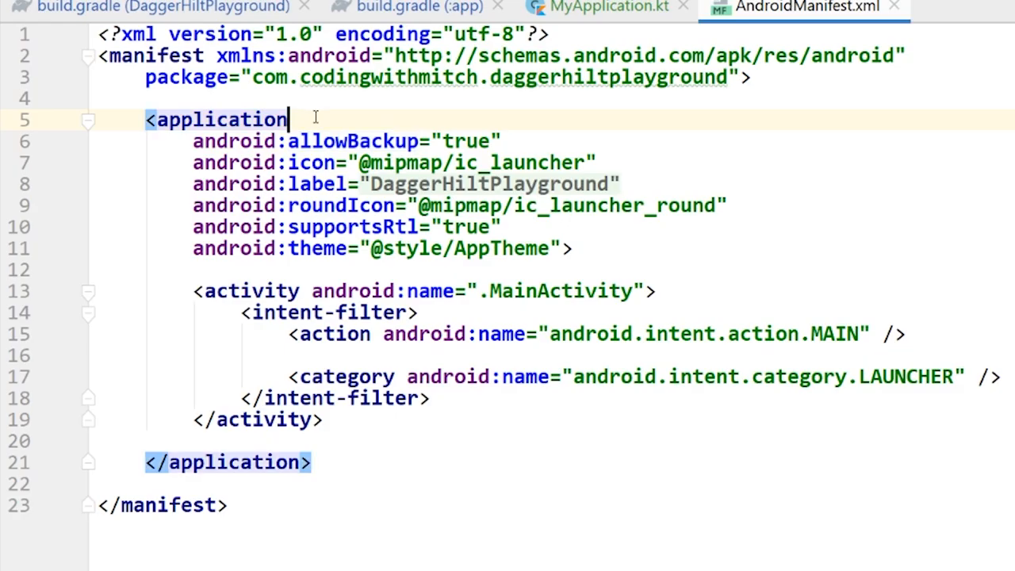
- Register android:name=".MyApplication" in the manifest's application tag and return to MyApplication.kt
text(android:name="")
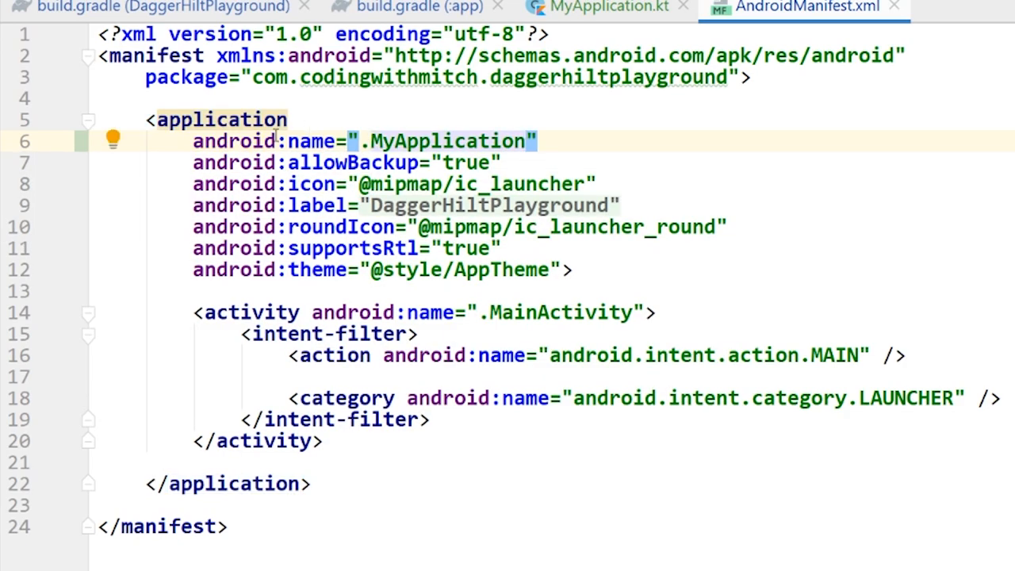
click(159, 13)
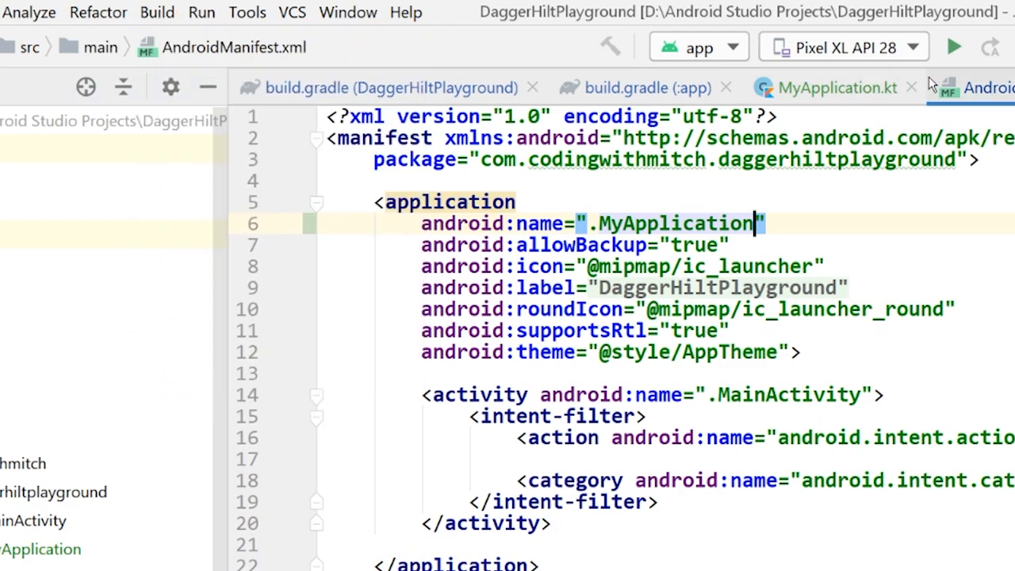
click(837, 87)
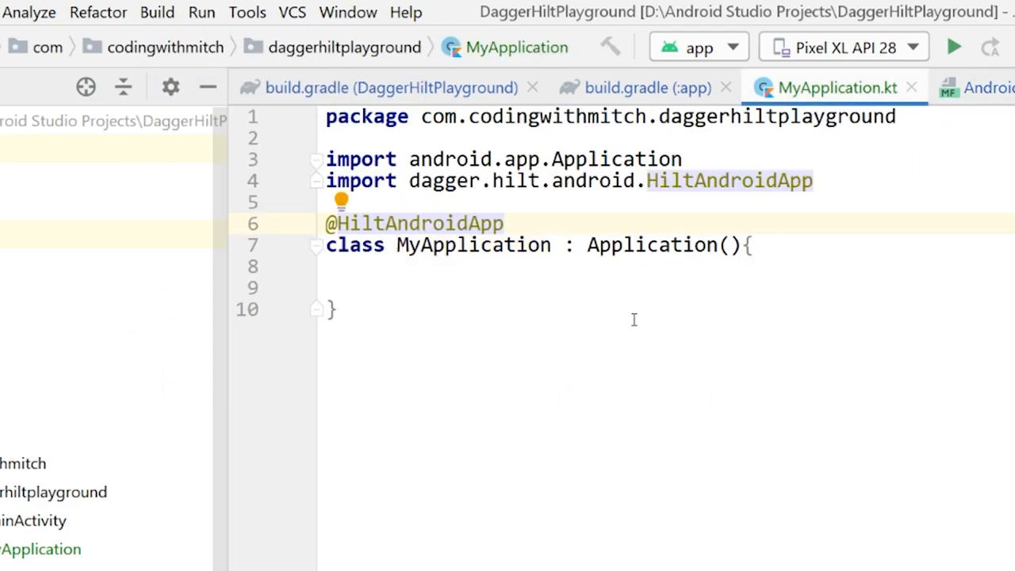